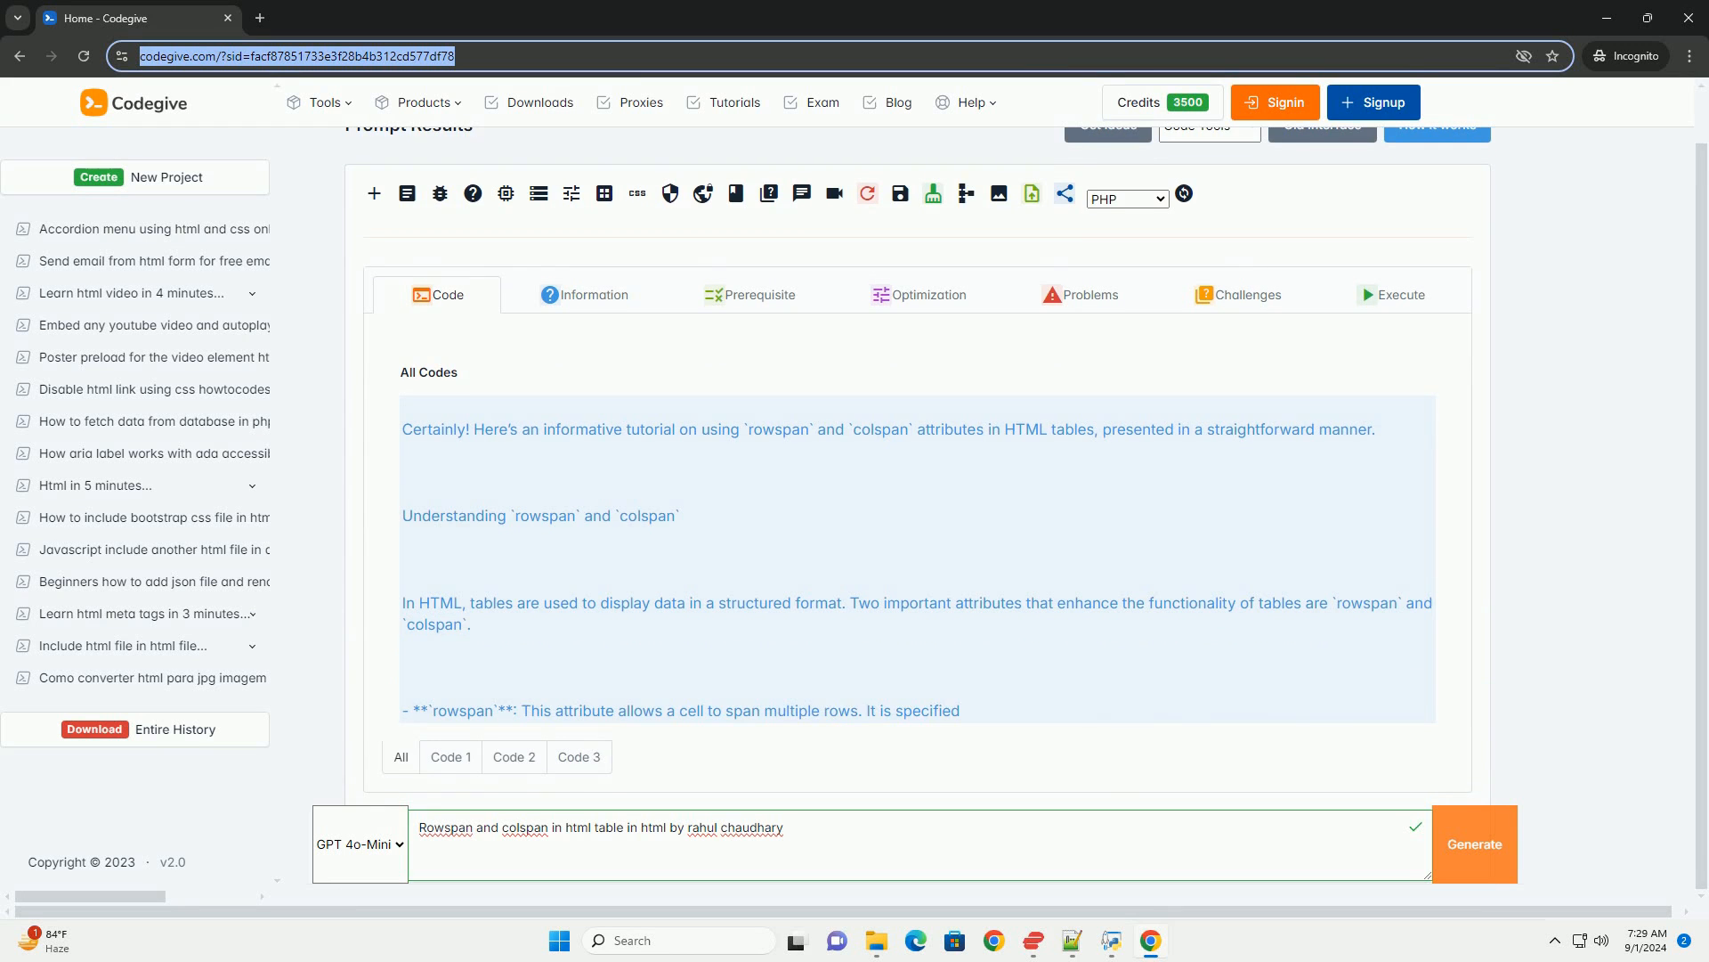
pyautogui.scroll(-3)
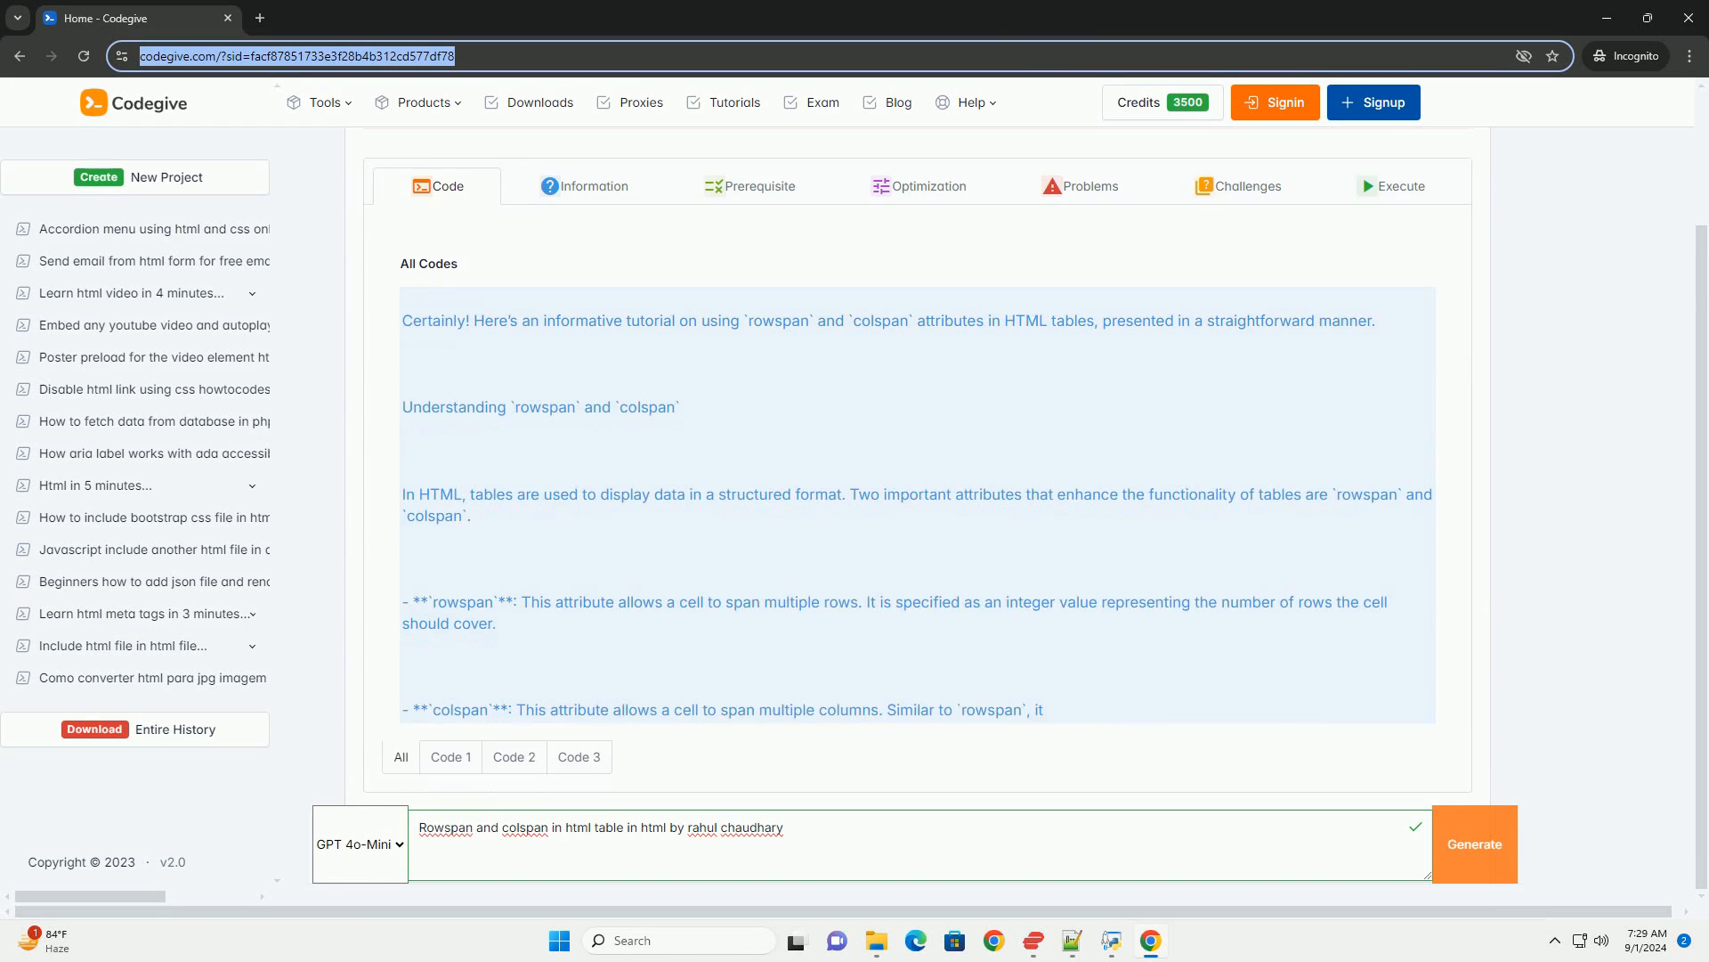
pyautogui.scroll(-3)
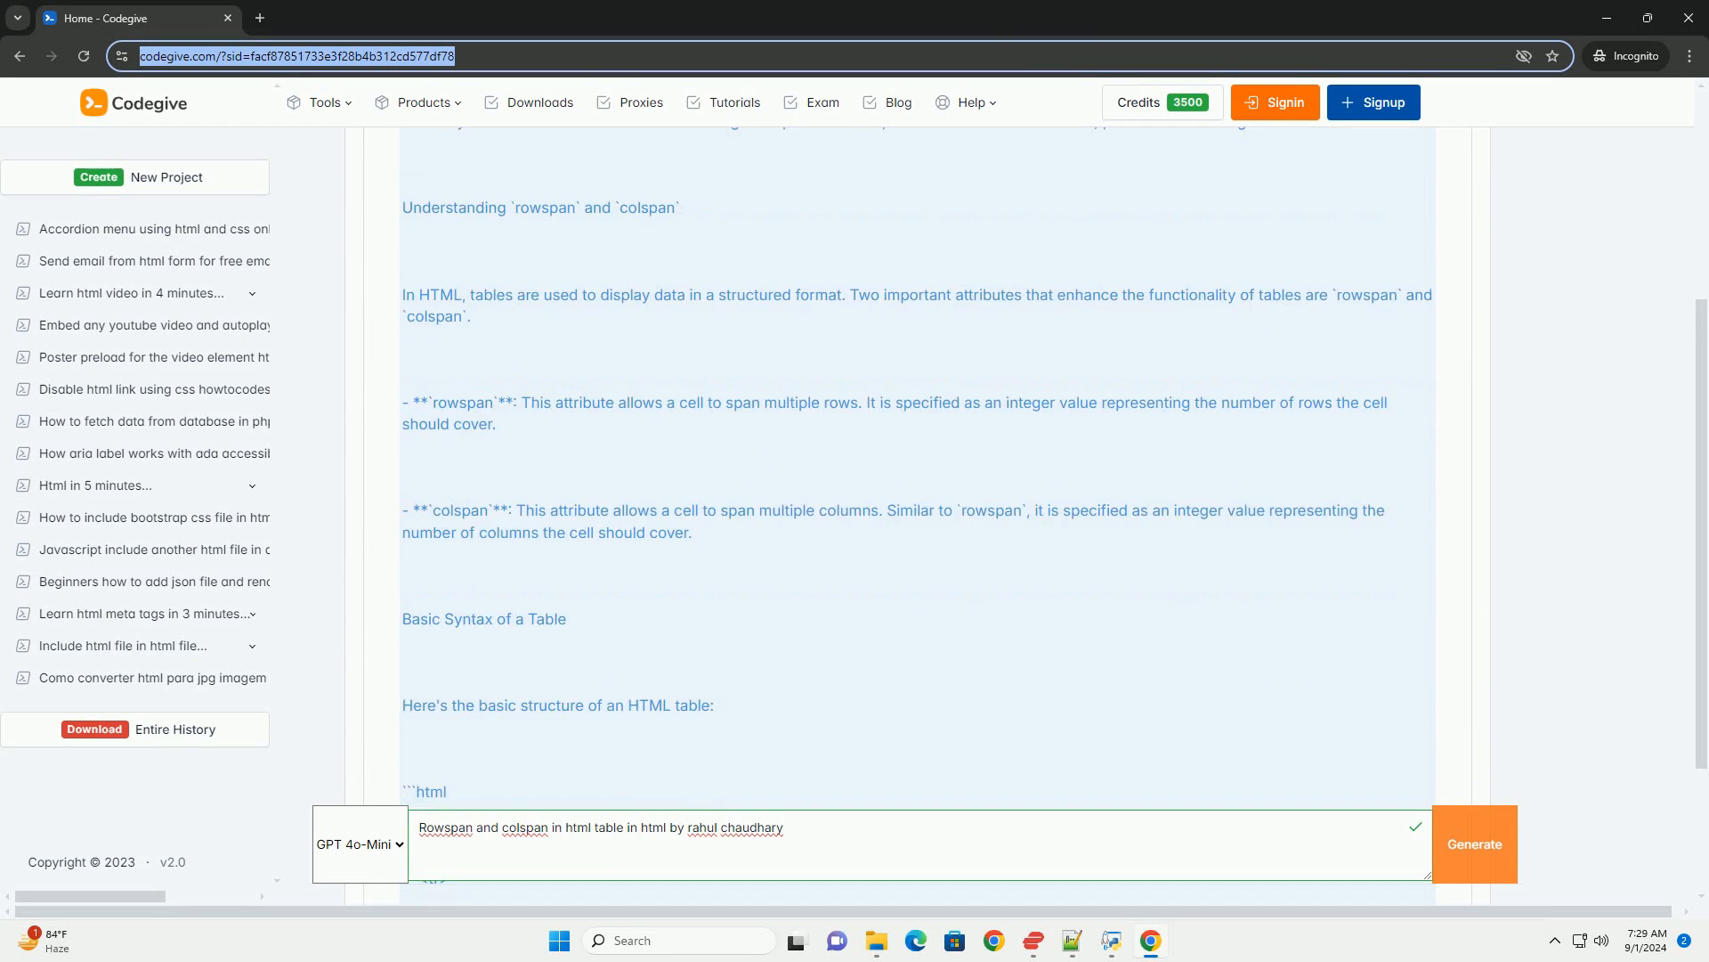
pyautogui.scroll(-3)
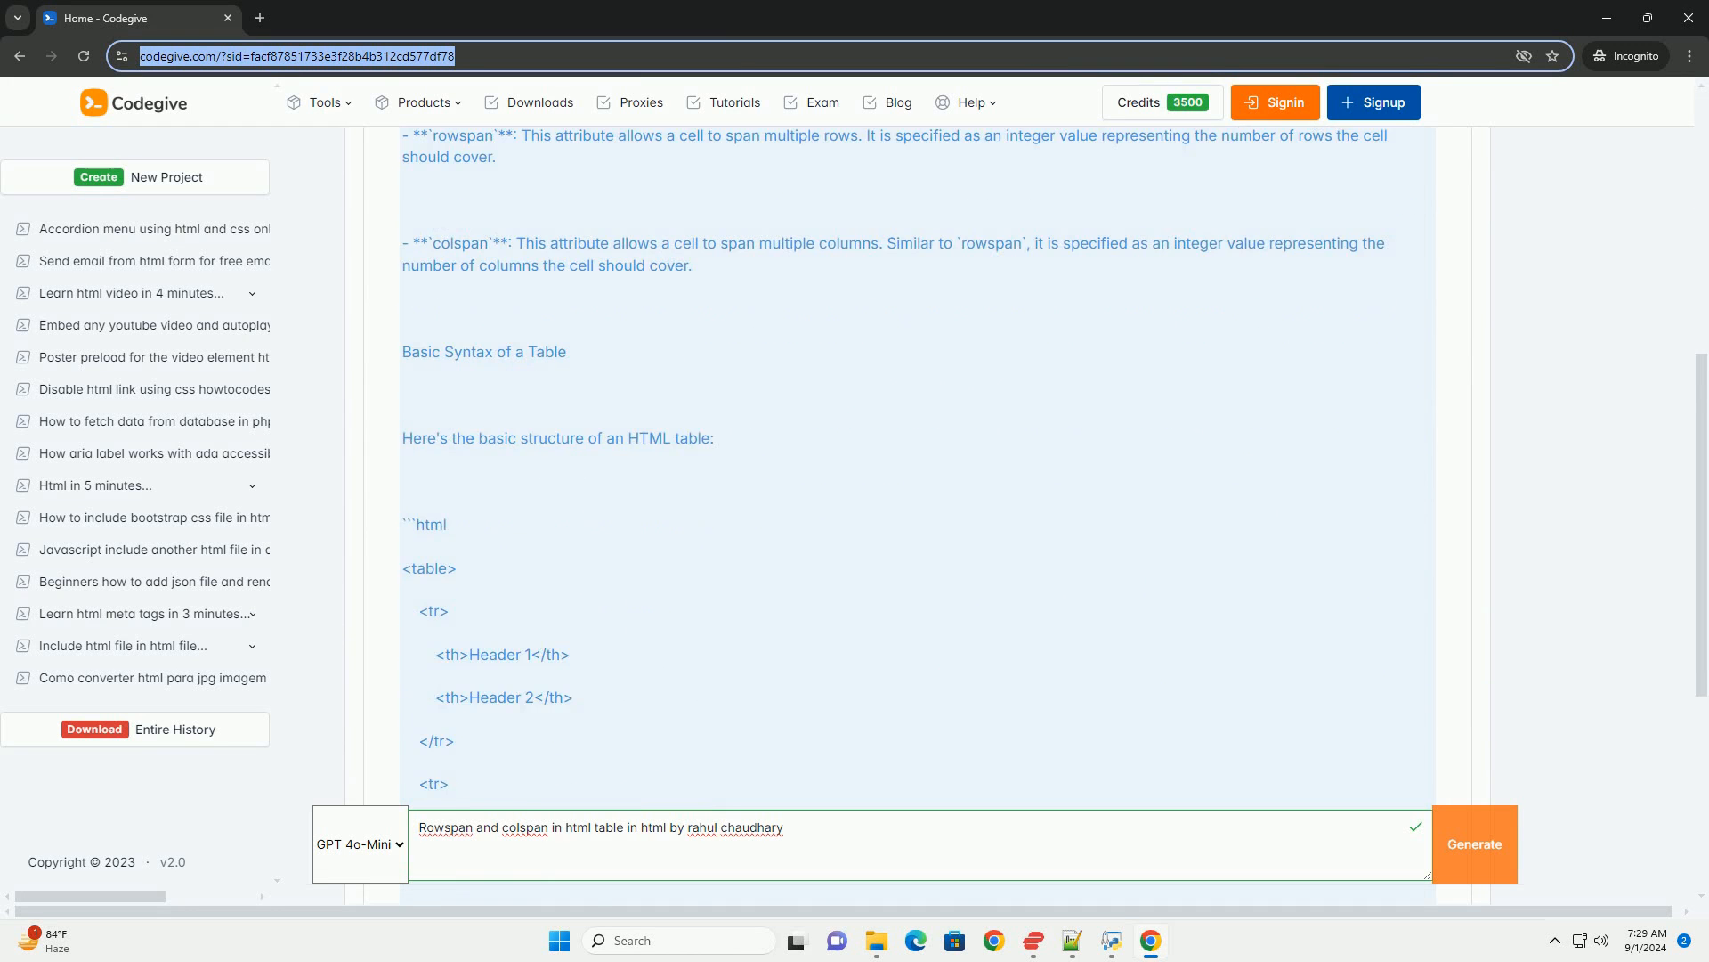
pyautogui.scroll(-3)
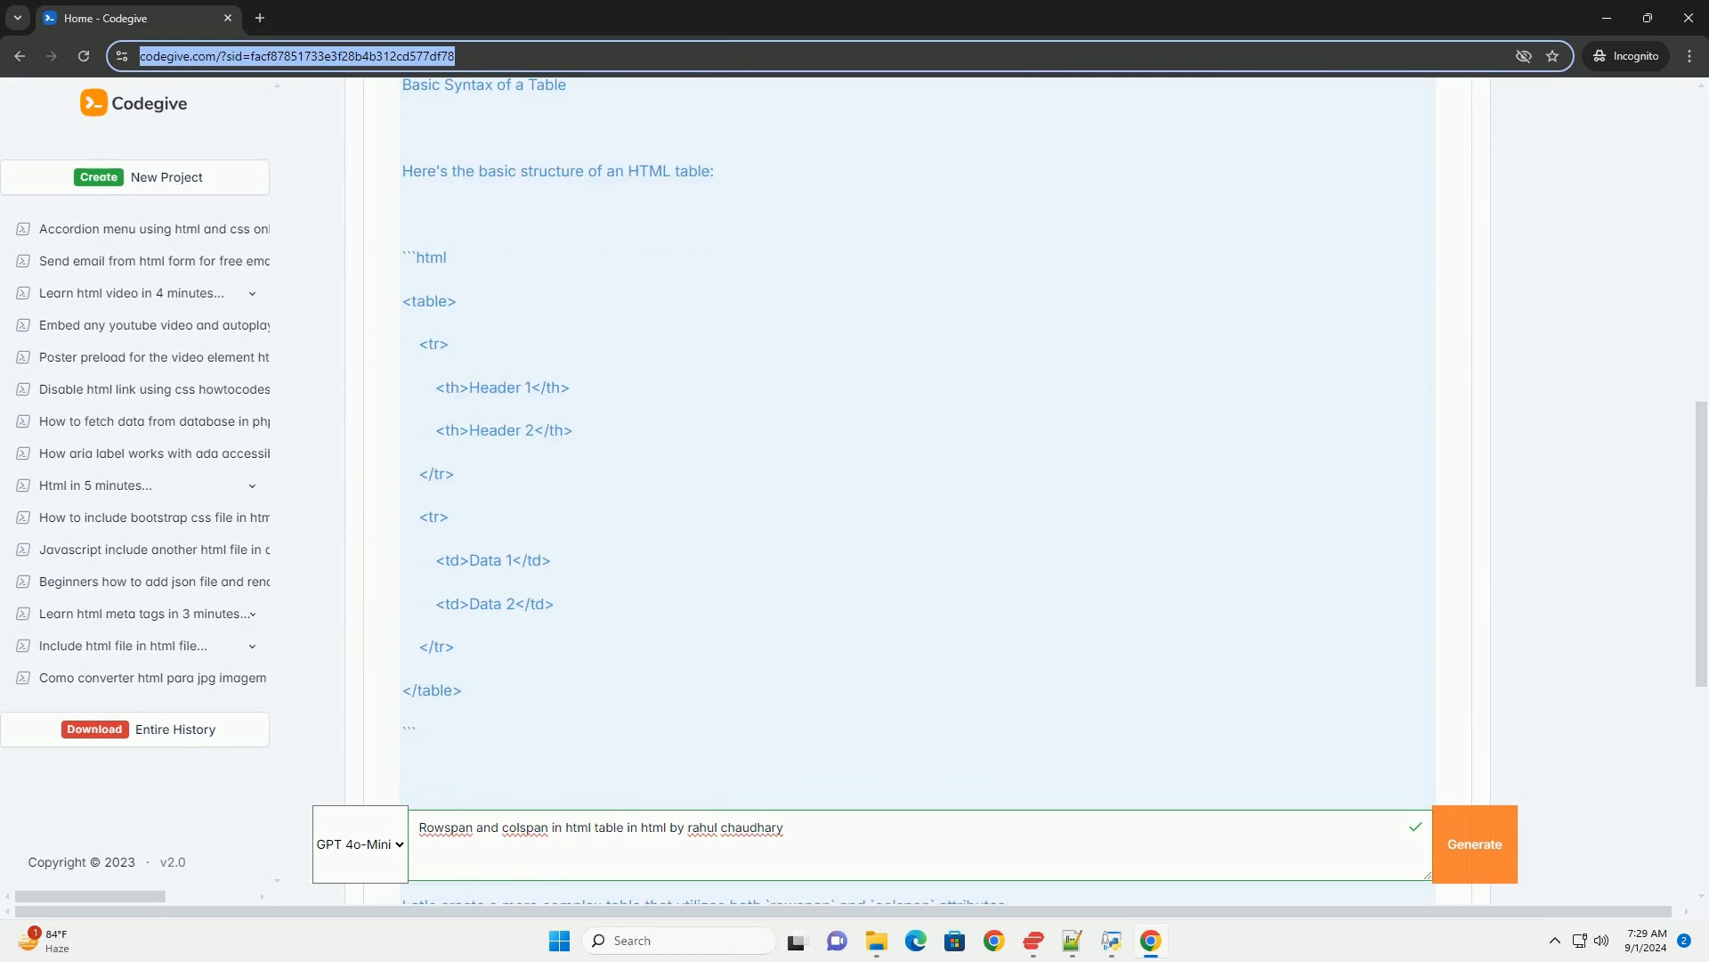
pyautogui.scroll(-3)
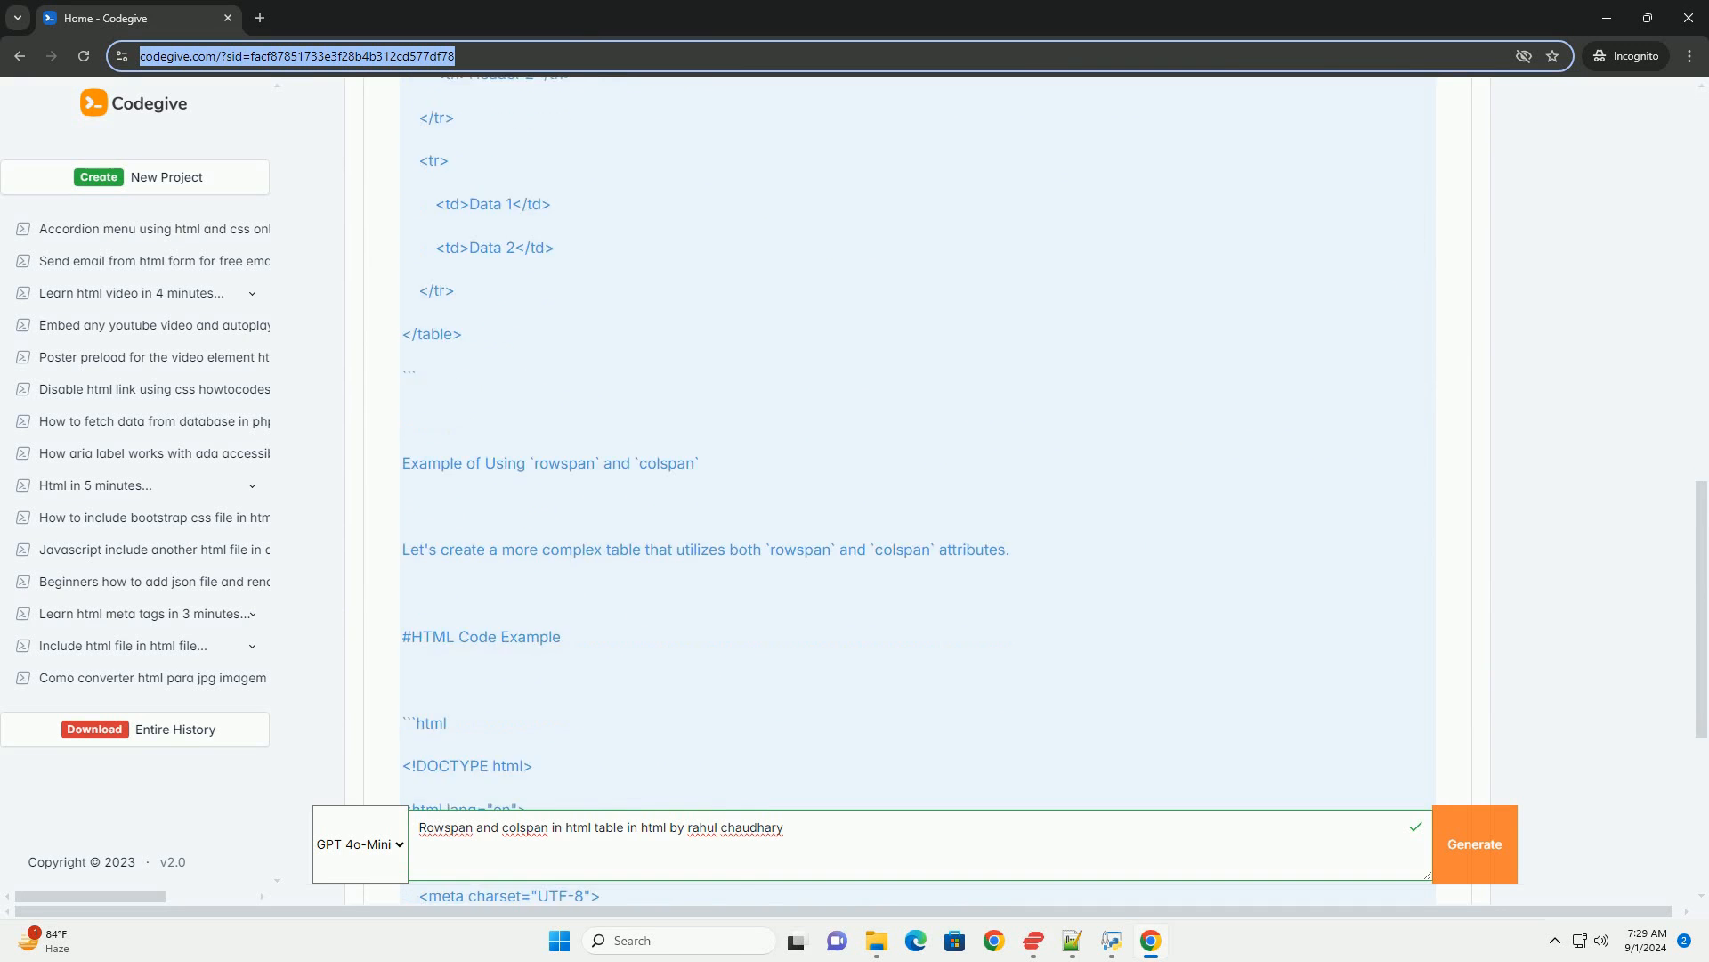
pyautogui.scroll(-3)
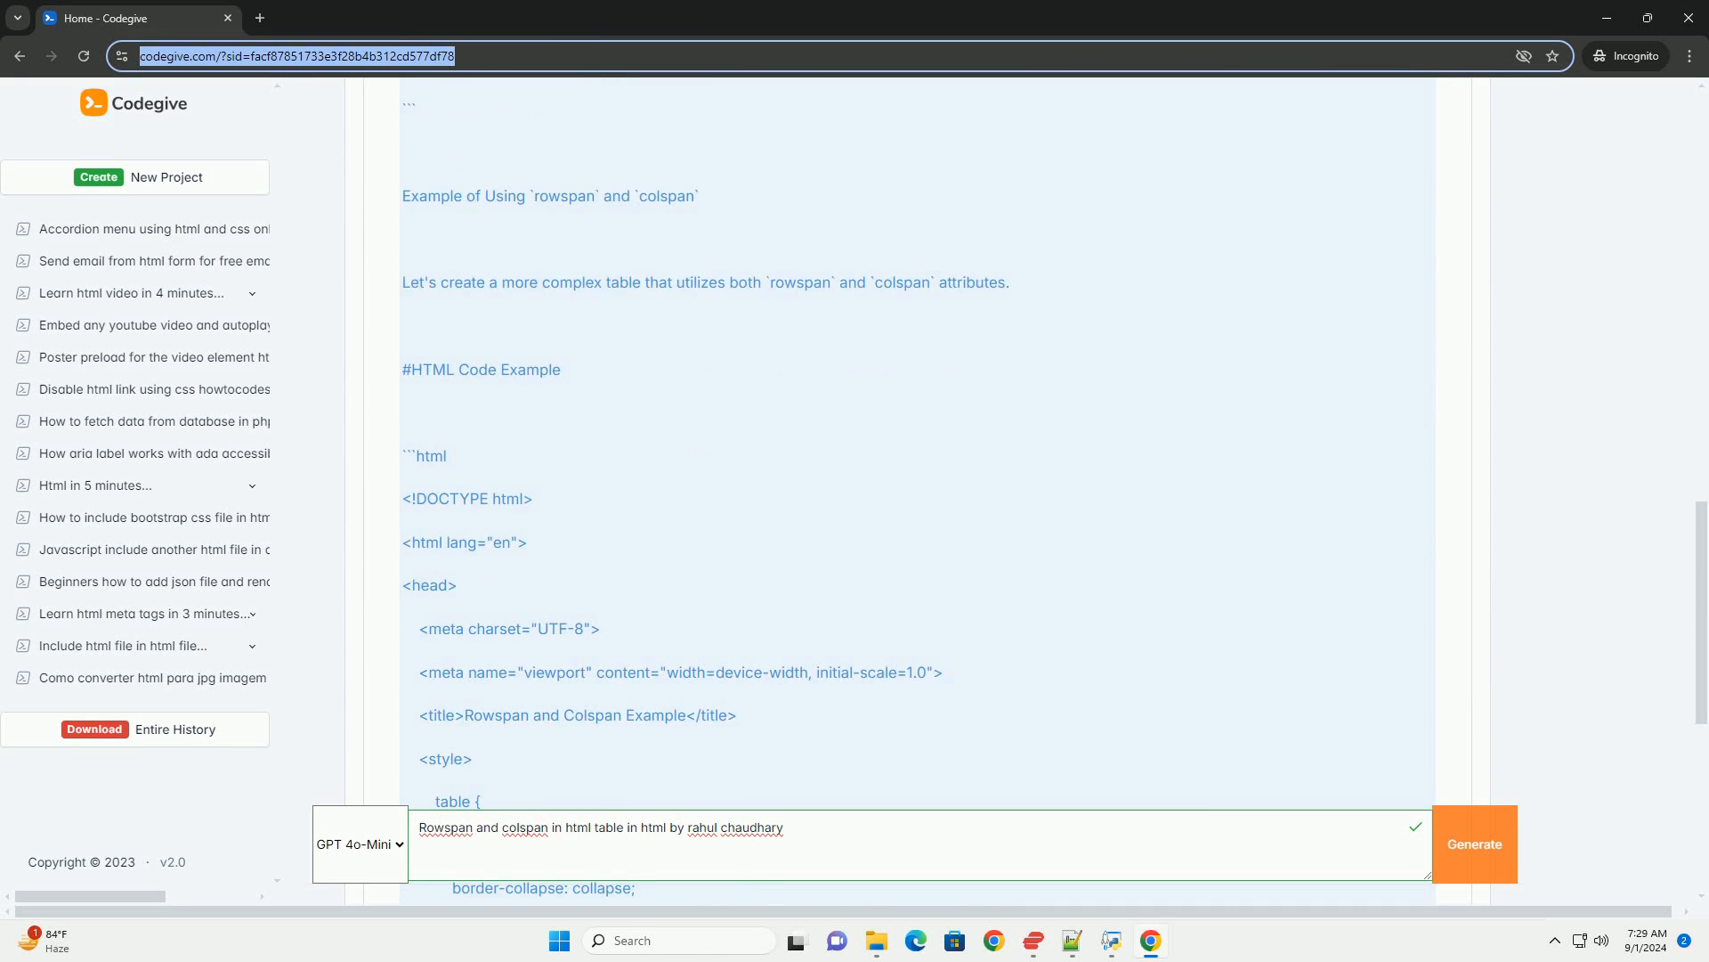
pyautogui.scroll(-3)
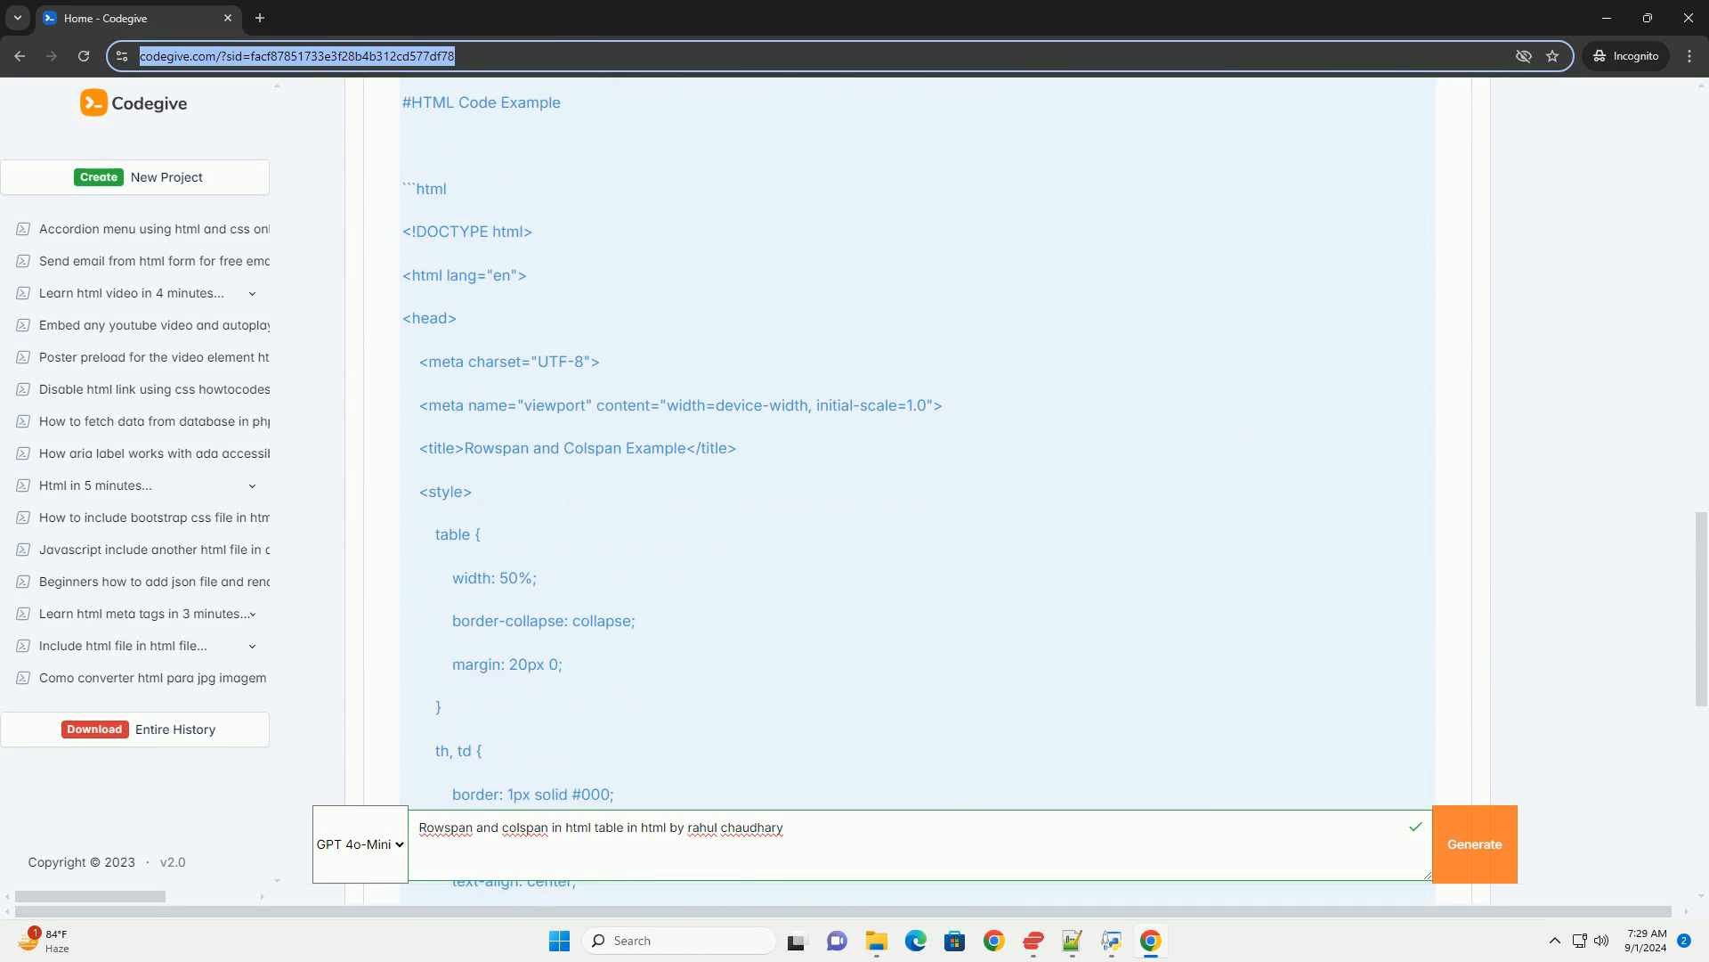
pyautogui.scroll(-3)
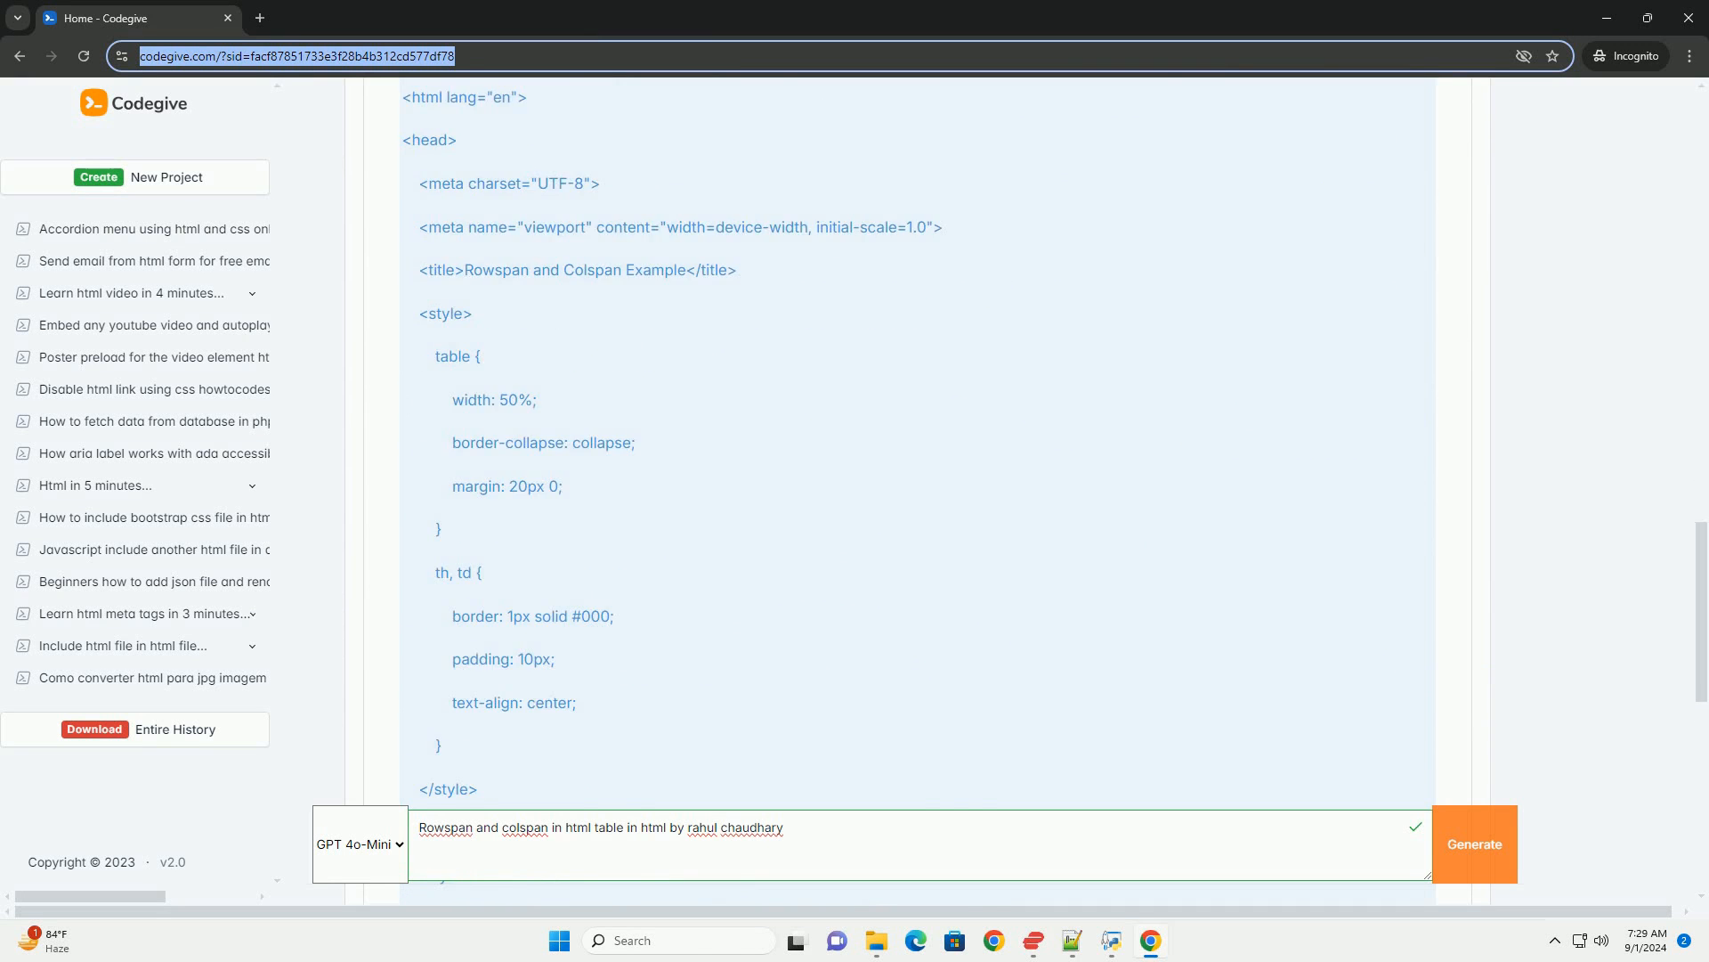
pyautogui.scroll(-3)
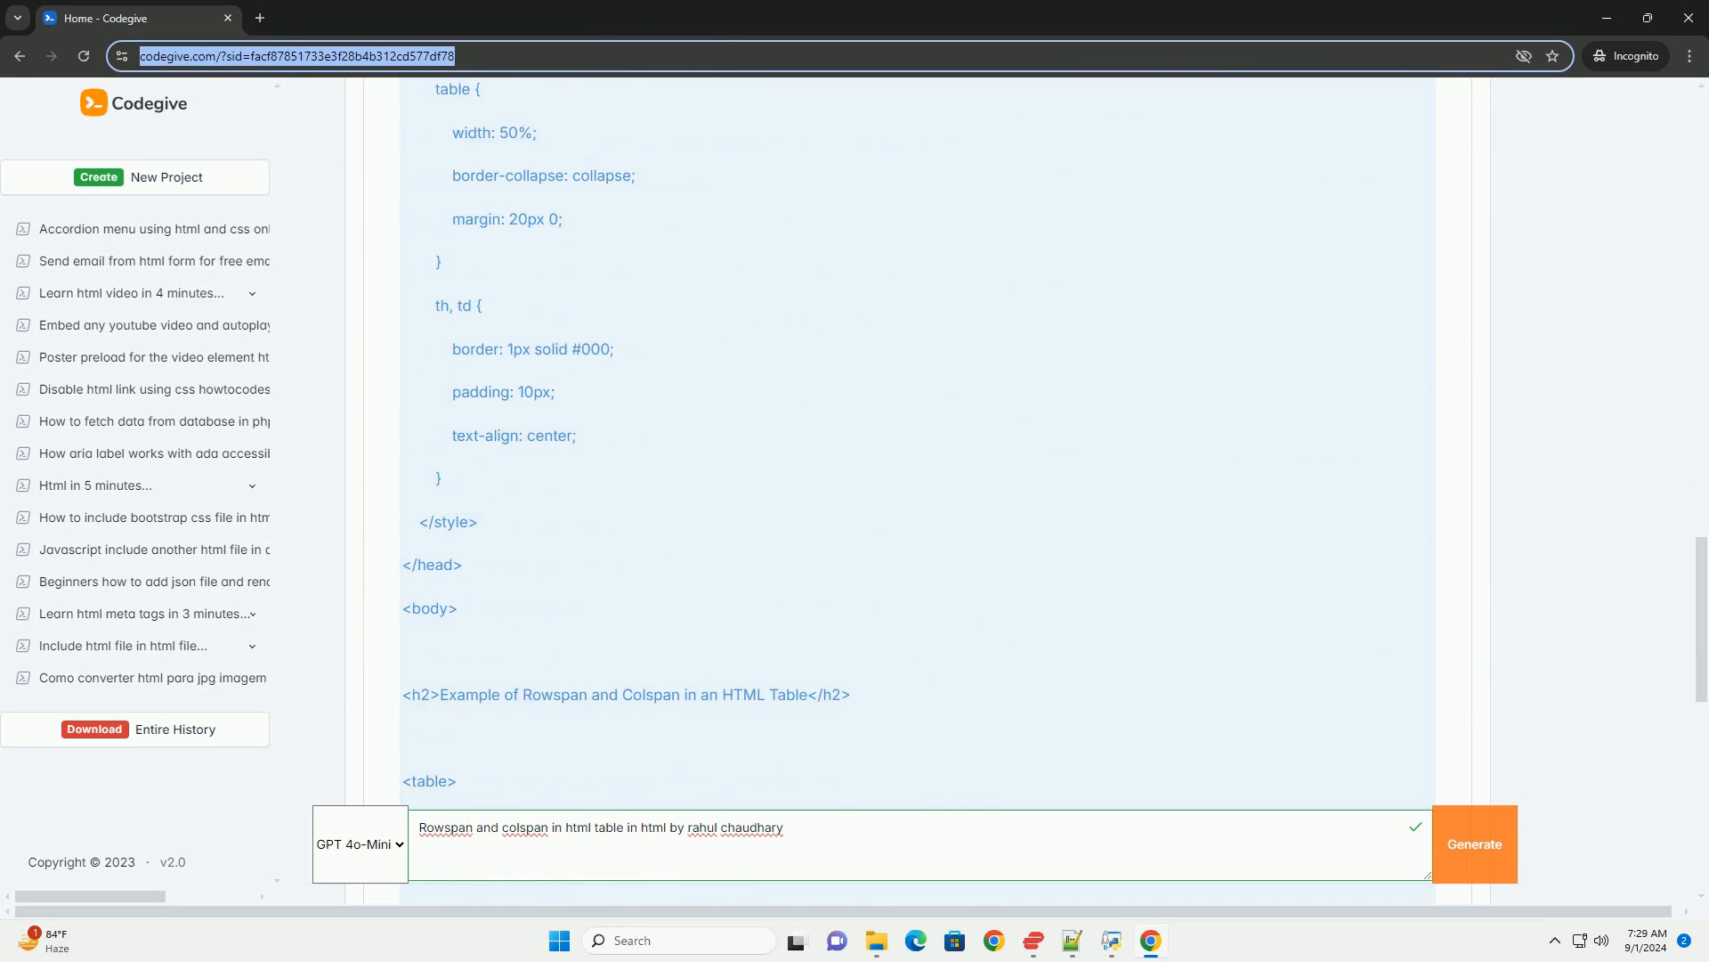
pyautogui.scroll(-3)
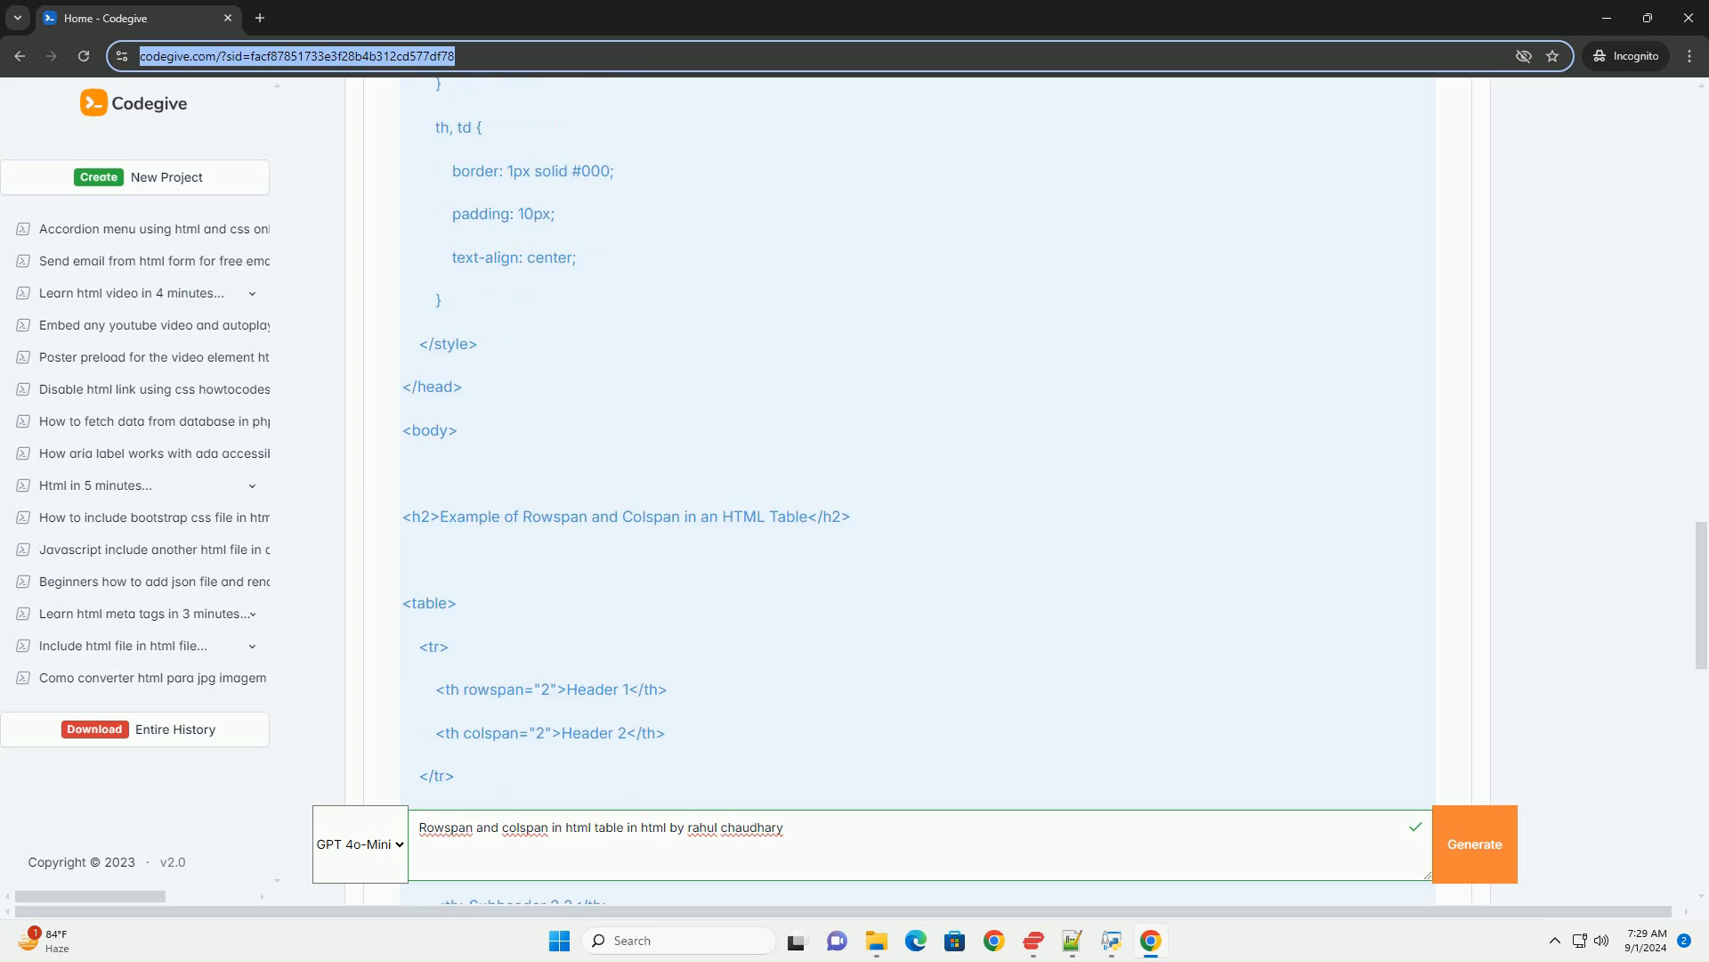
pyautogui.scroll(-3)
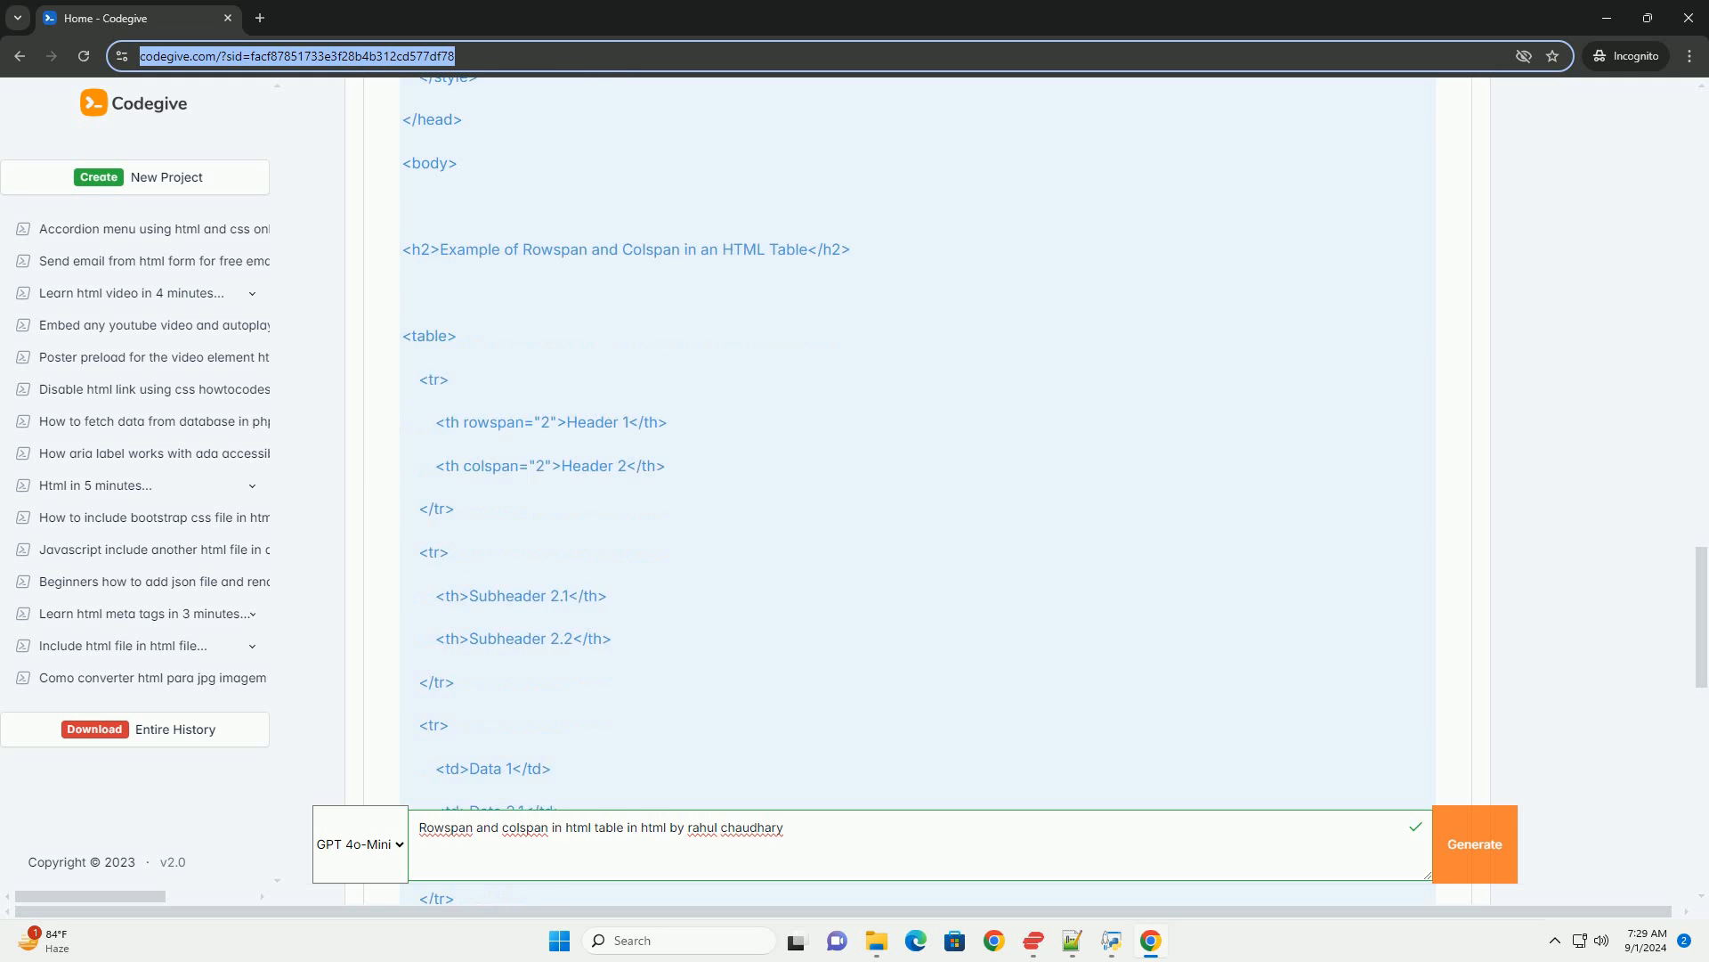
pyautogui.scroll(-3)
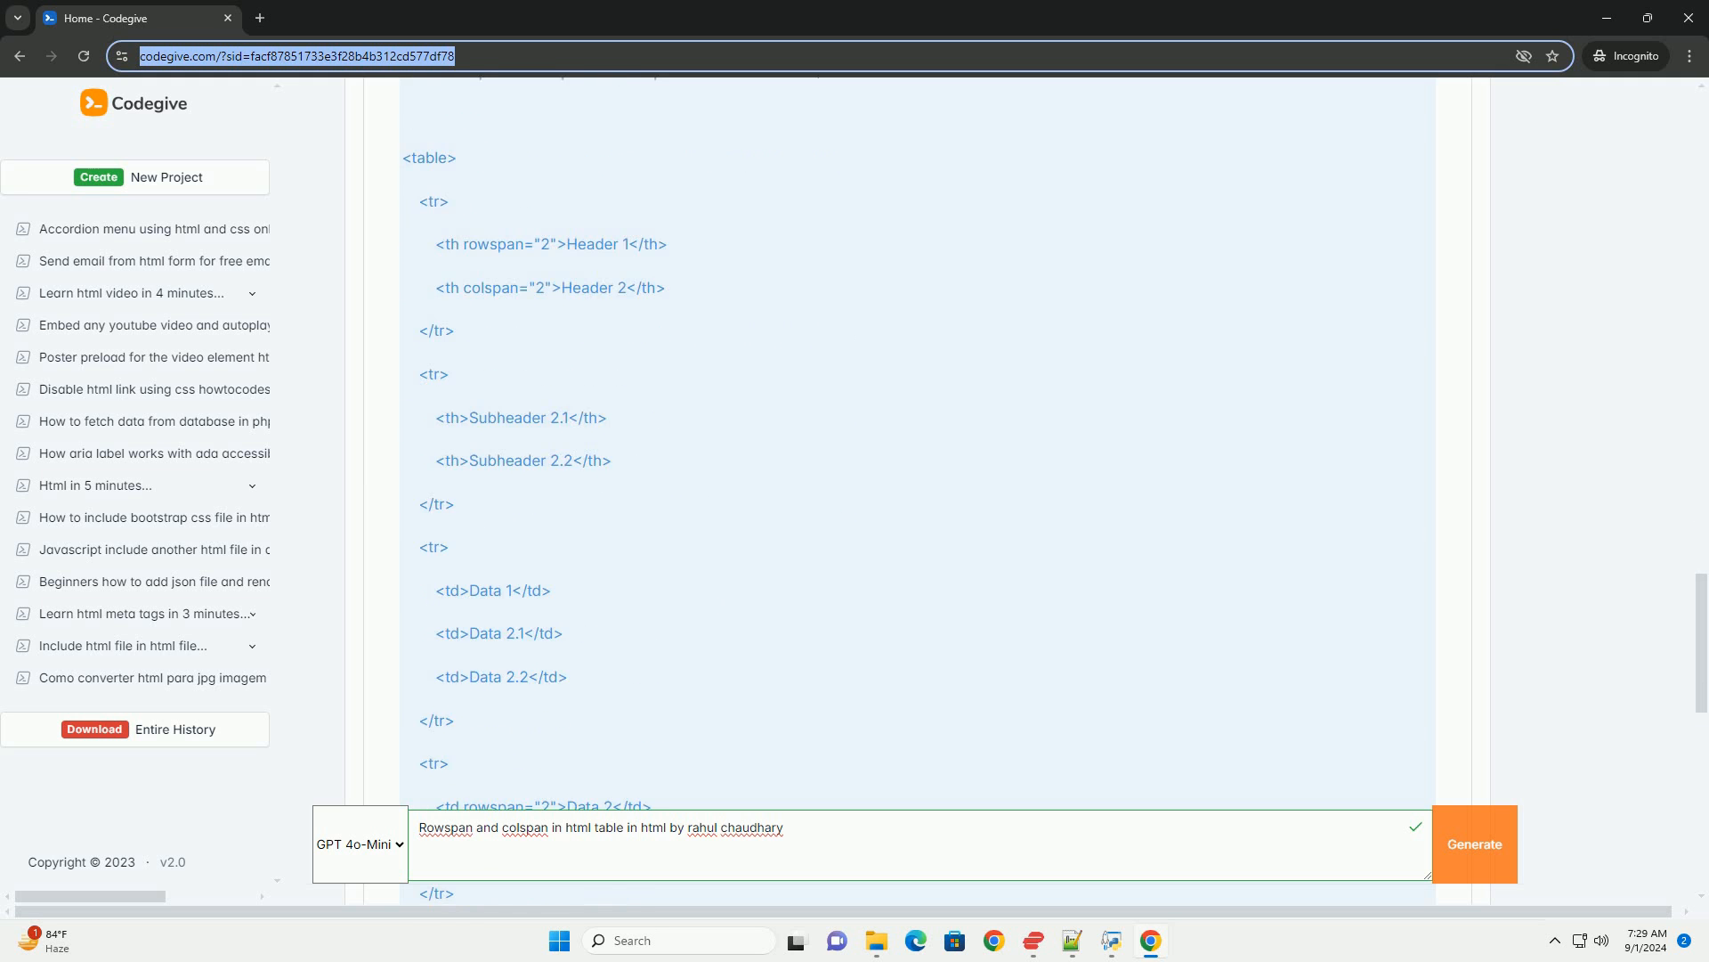
pyautogui.scroll(-3)
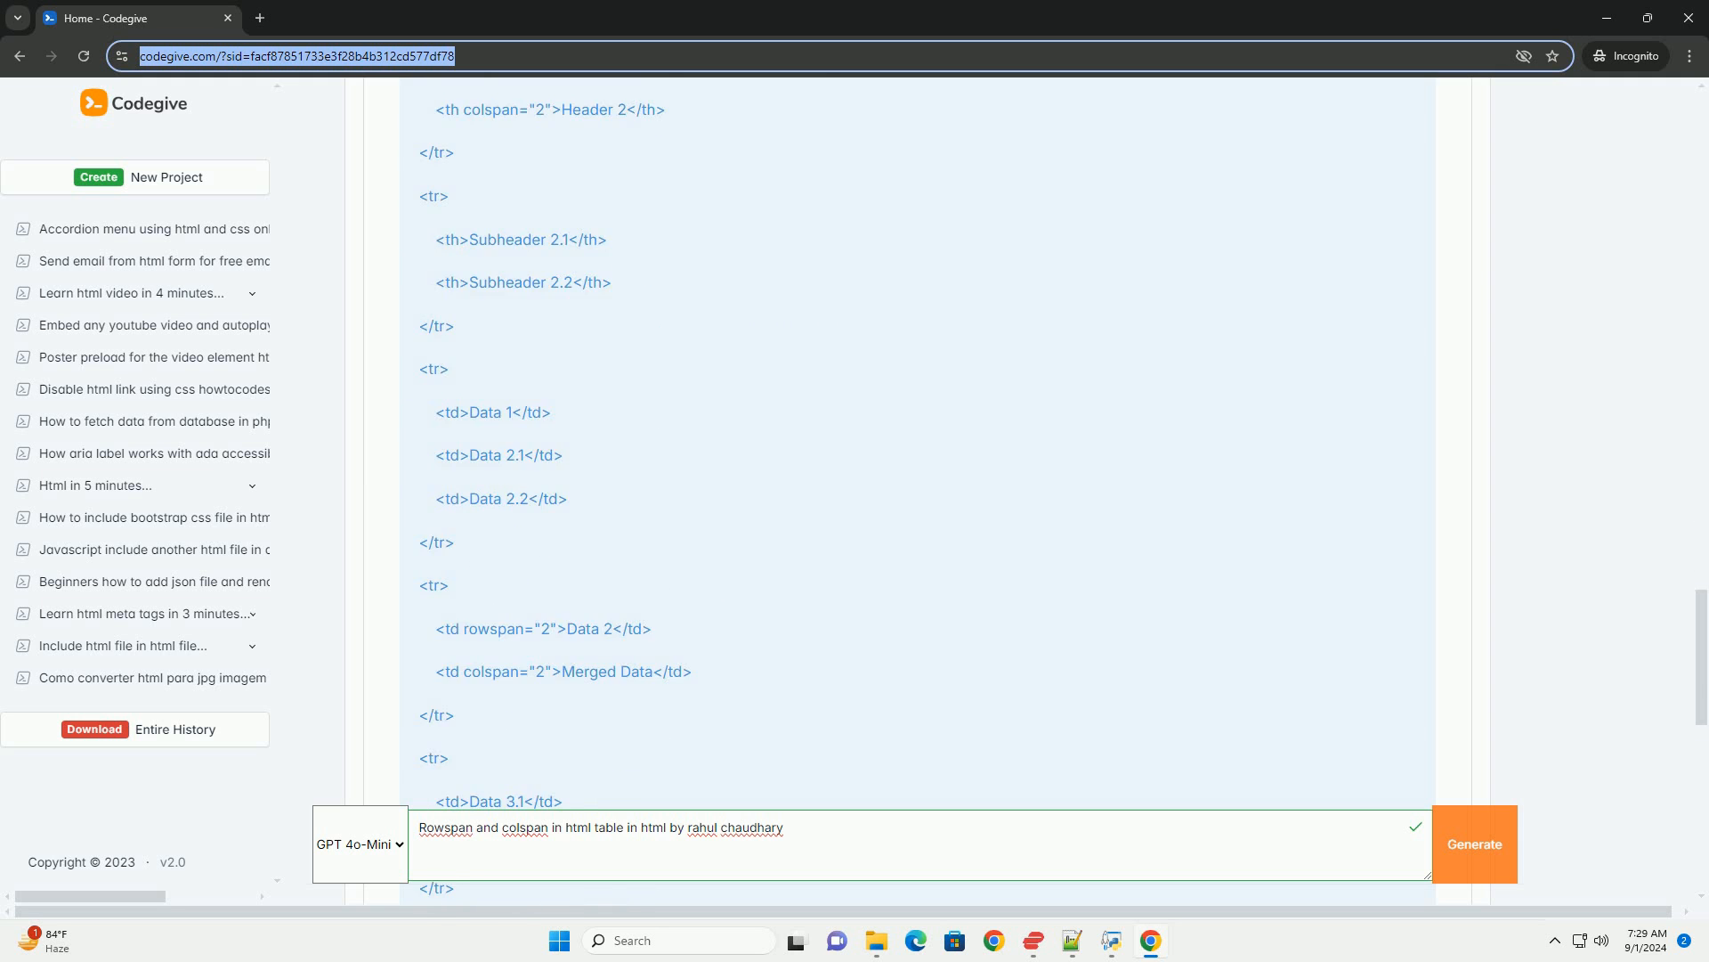
pyautogui.scroll(-3)
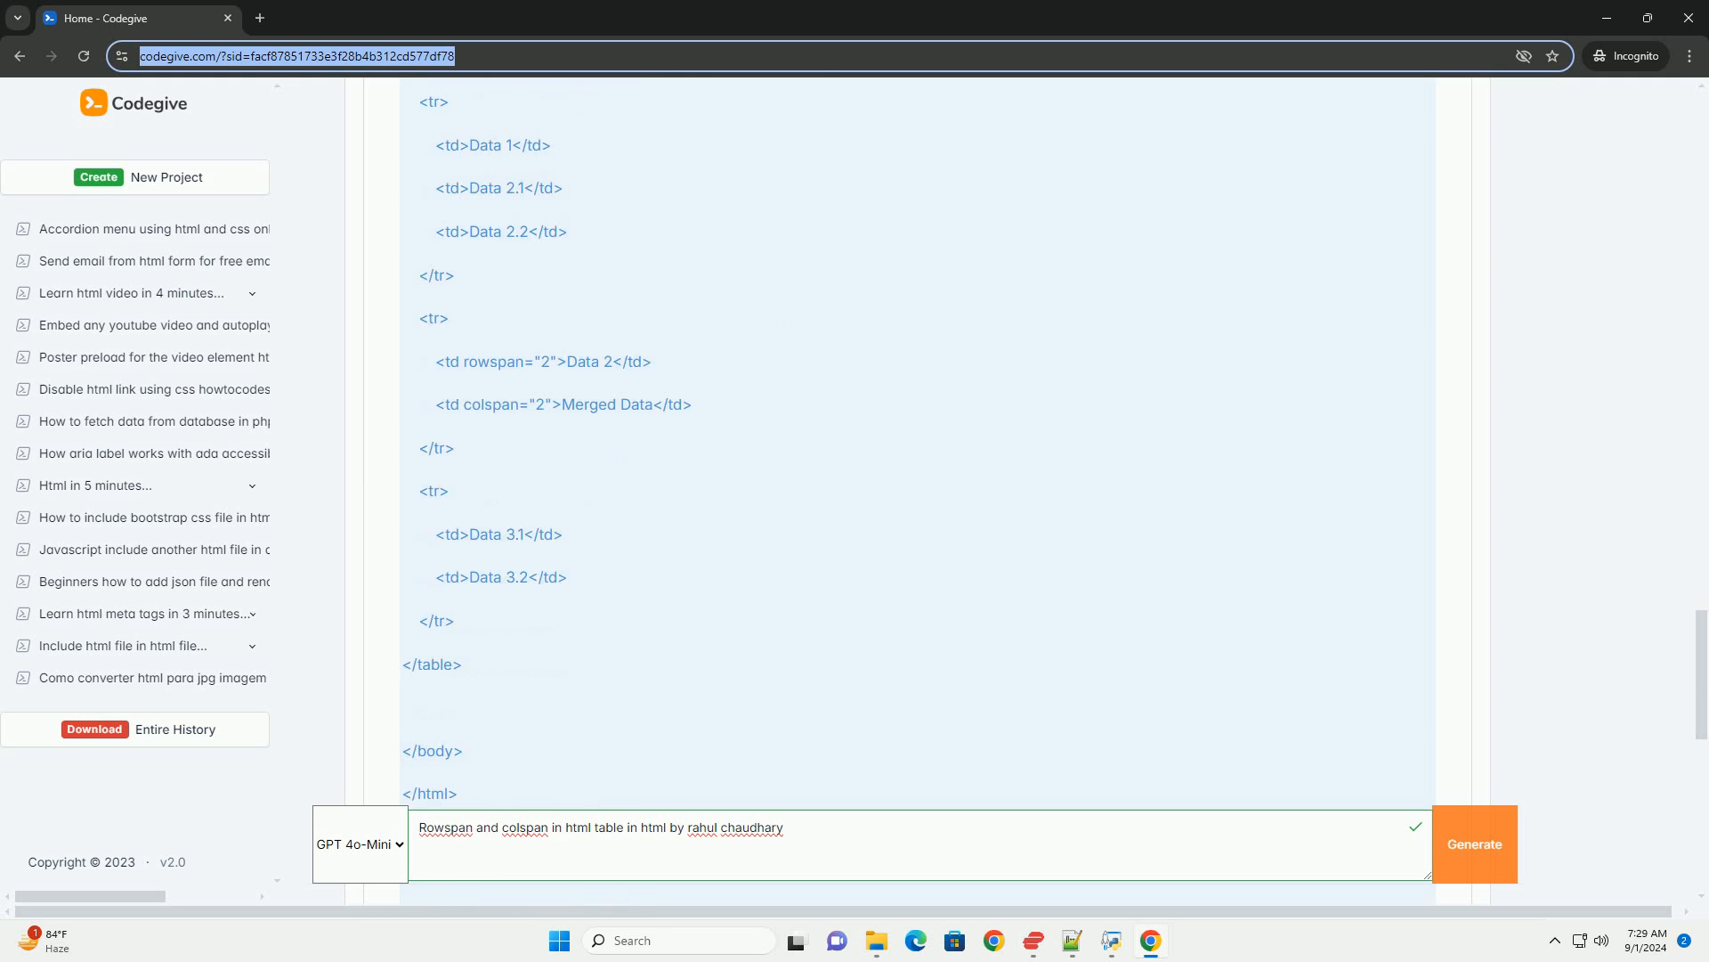
pyautogui.scroll(-3)
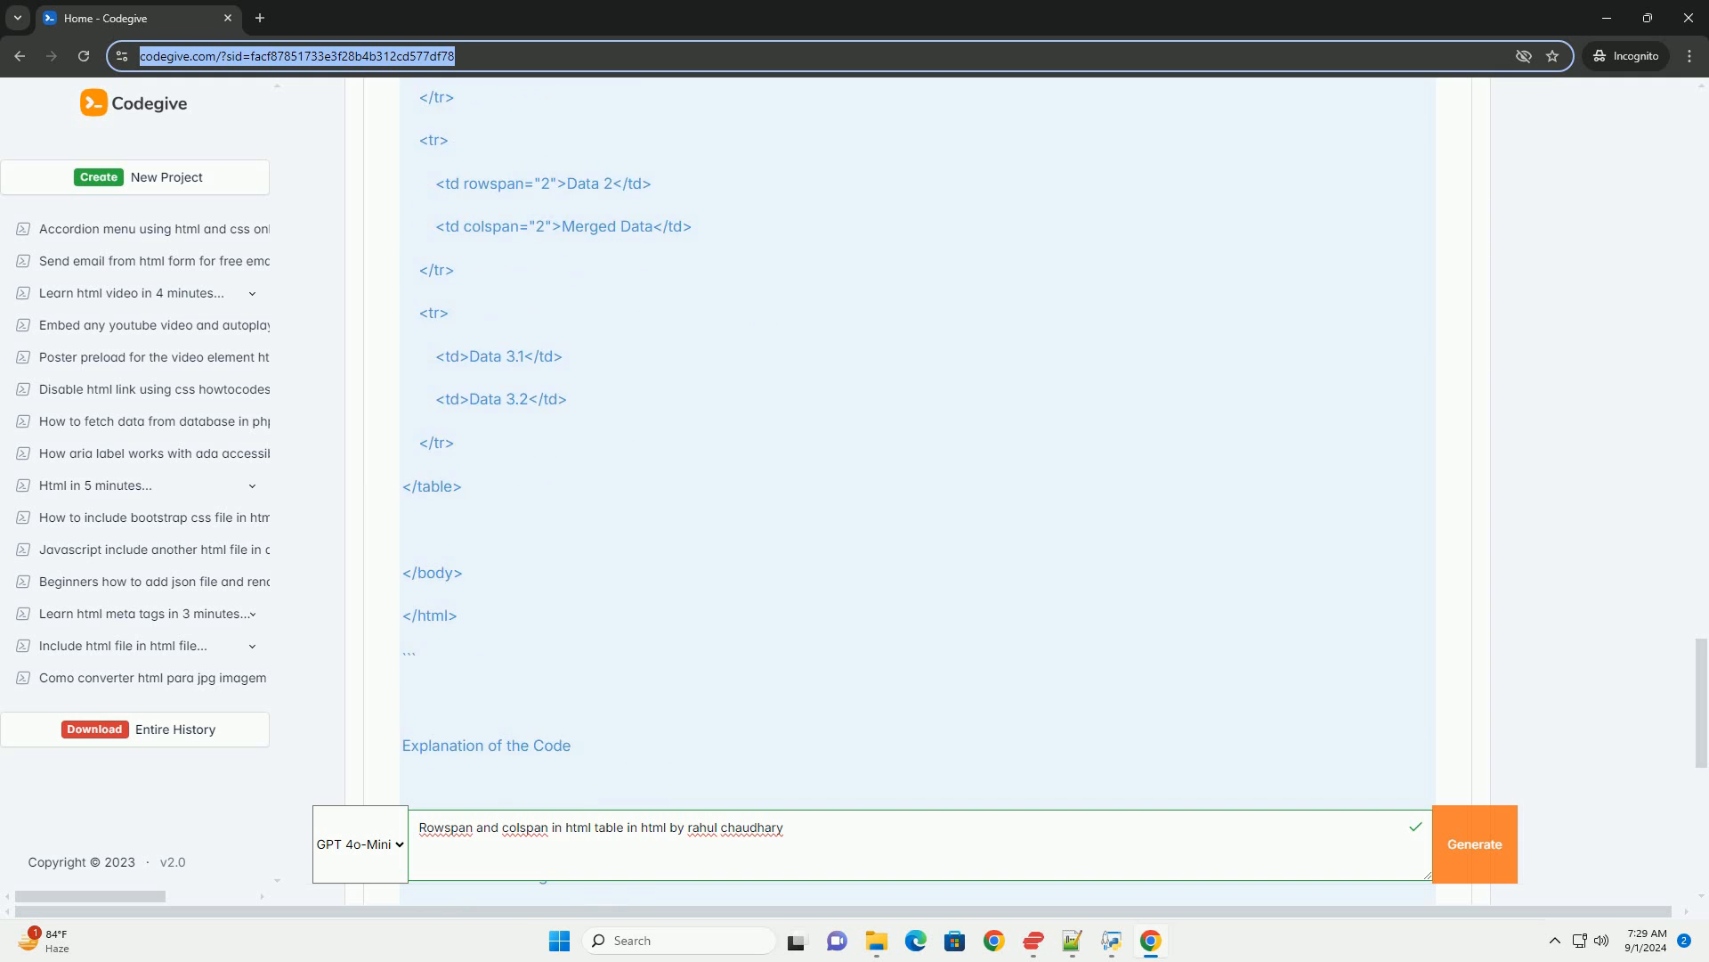
pyautogui.scroll(-3)
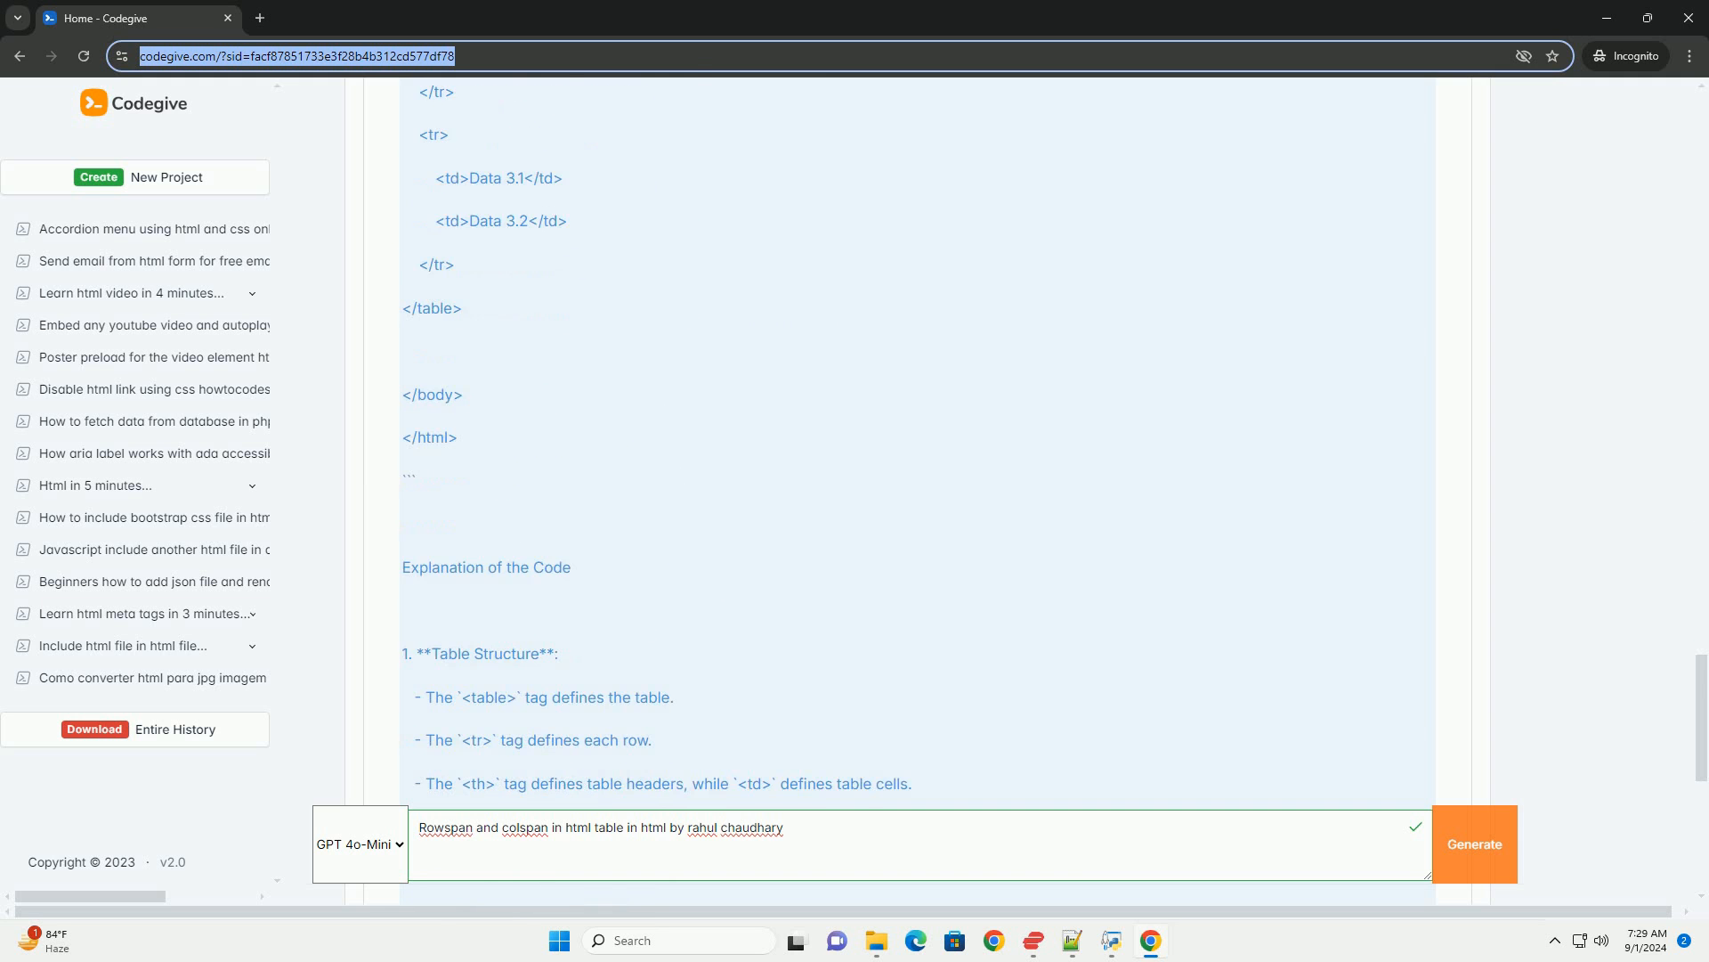